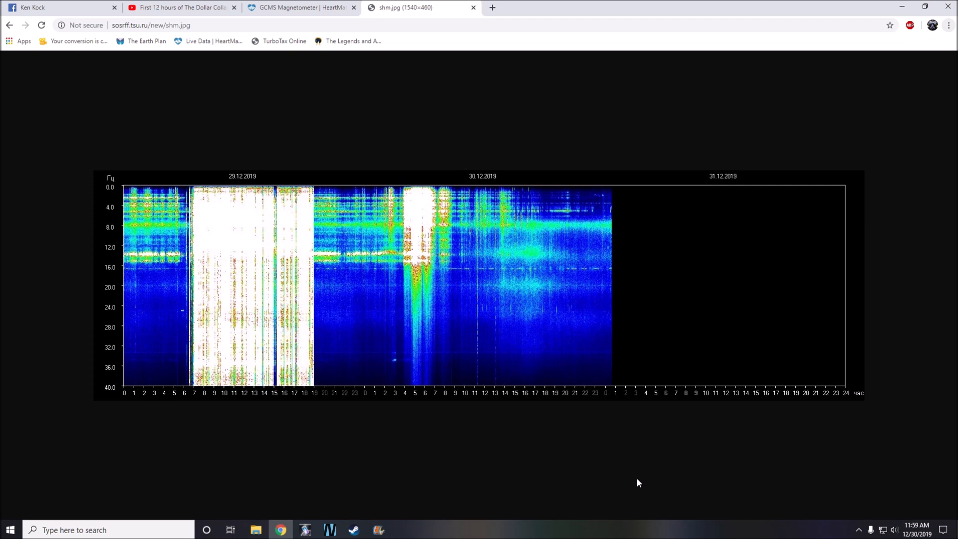
mouse_move(635, 503)
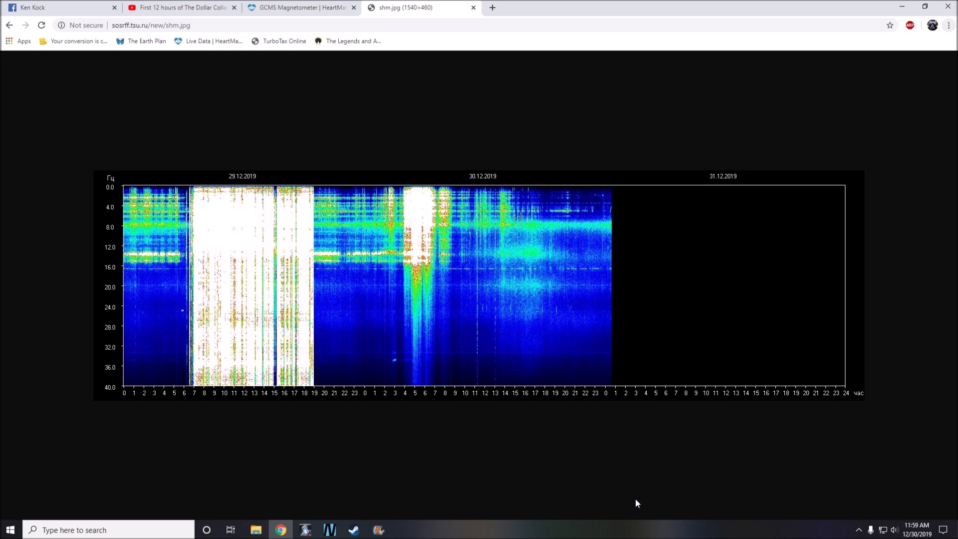
mouse_move(574, 443)
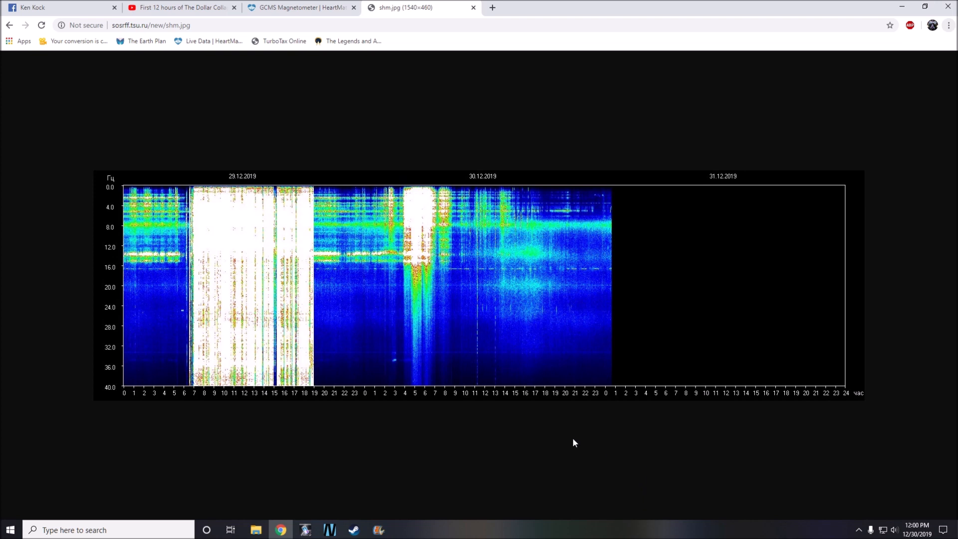
mouse_move(654, 480)
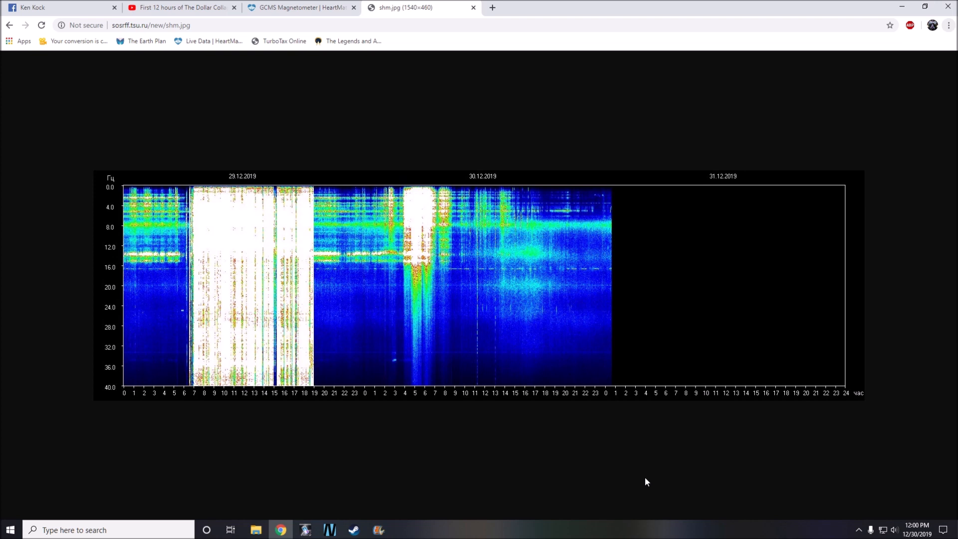
mouse_move(637, 493)
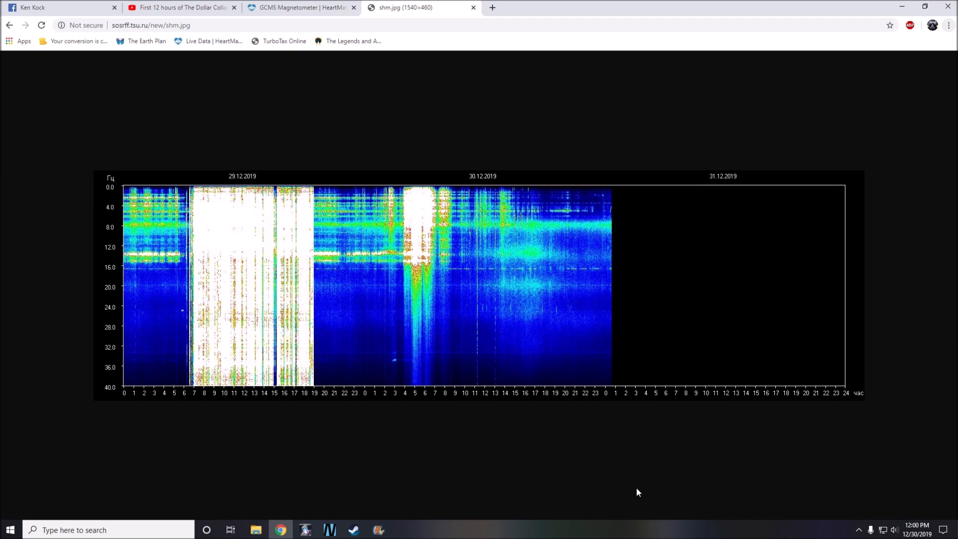
mouse_move(590, 478)
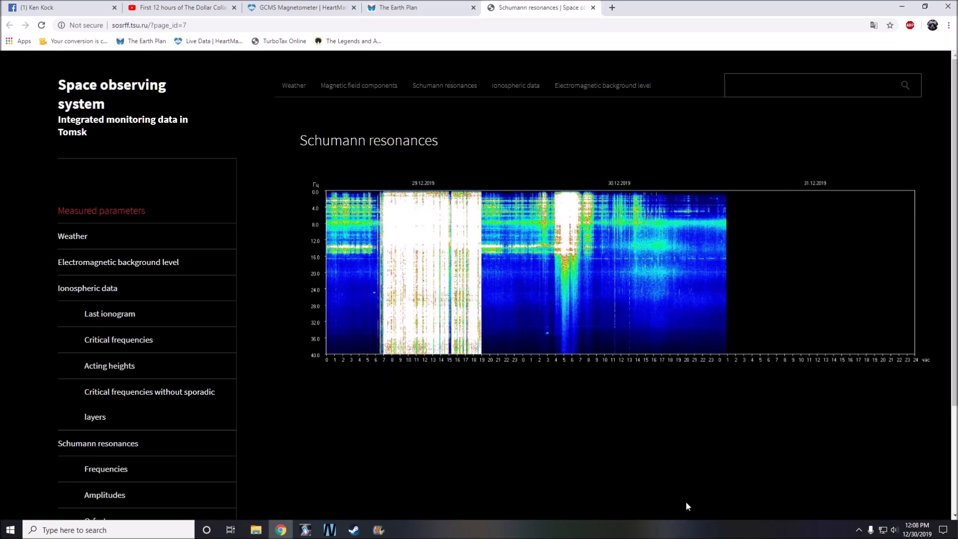
mouse_move(657, 466)
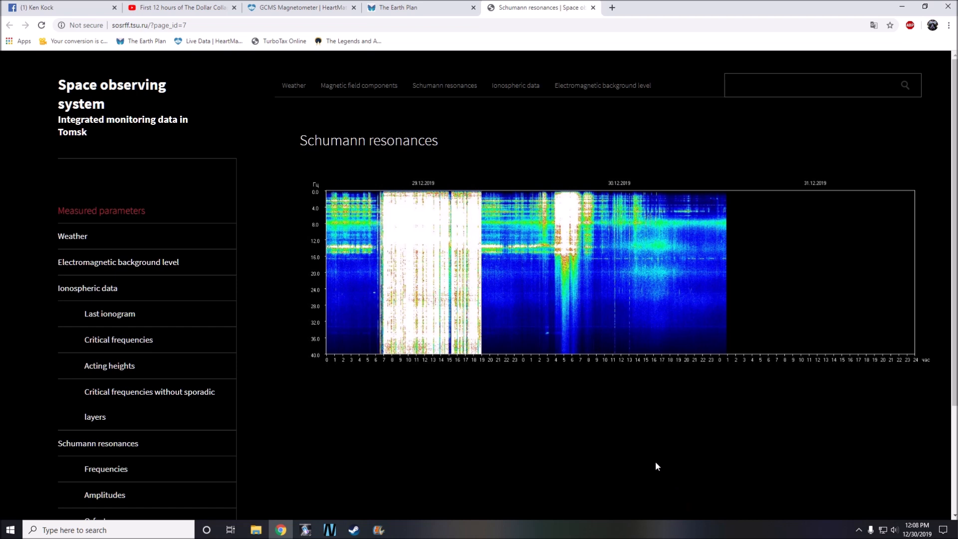
mouse_move(664, 460)
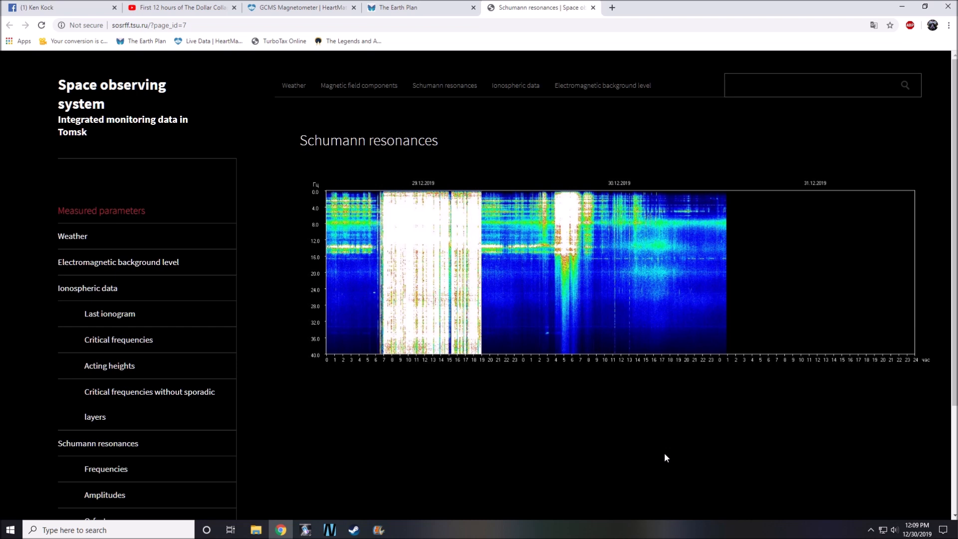
mouse_move(416, 258)
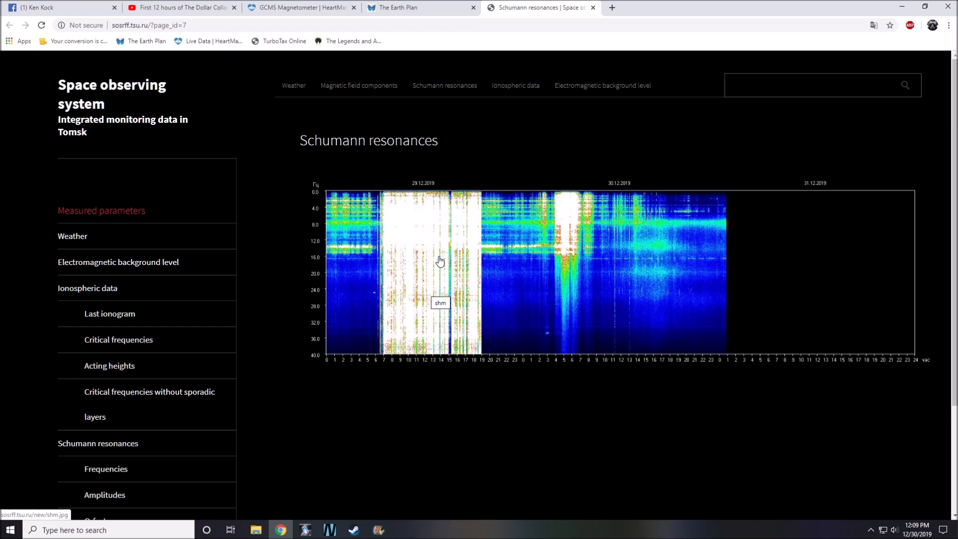
mouse_move(534, 287)
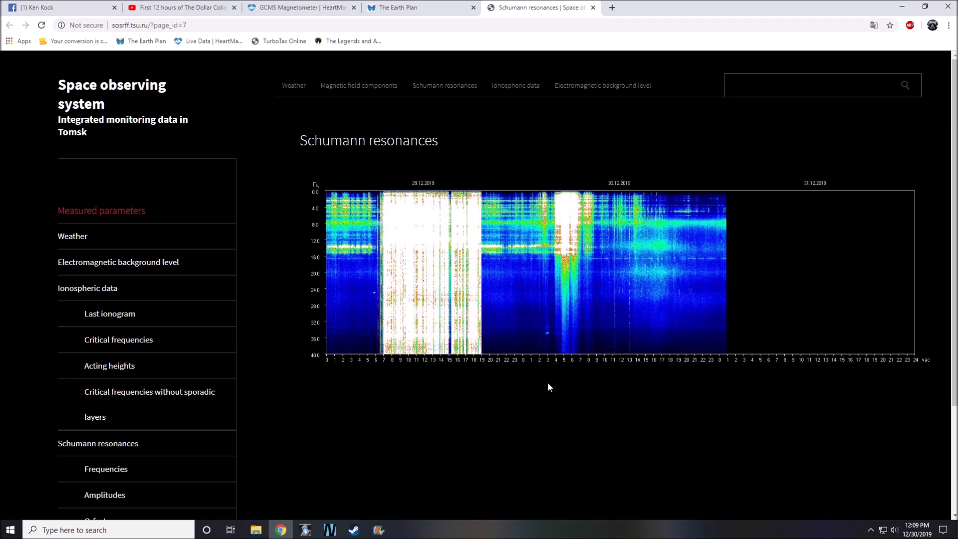
mouse_move(567, 258)
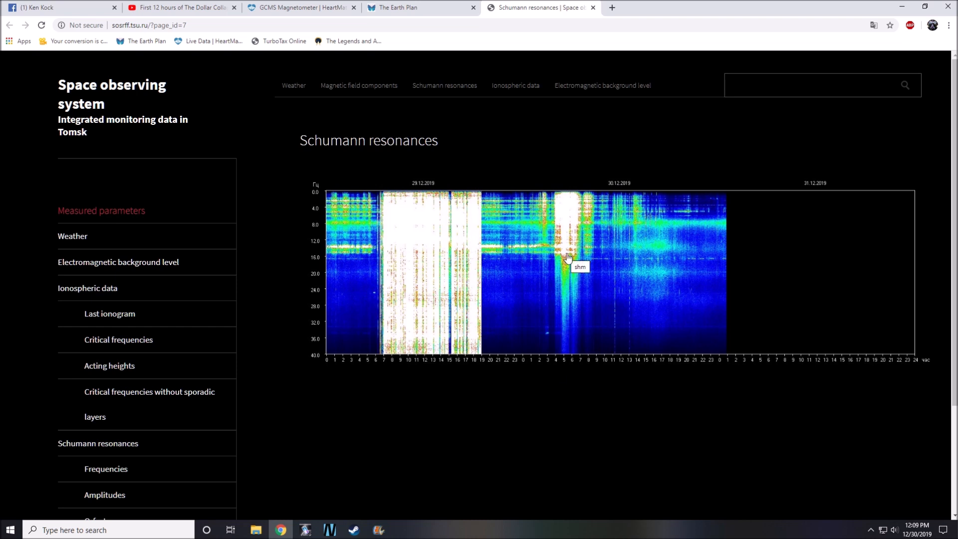
mouse_move(567, 272)
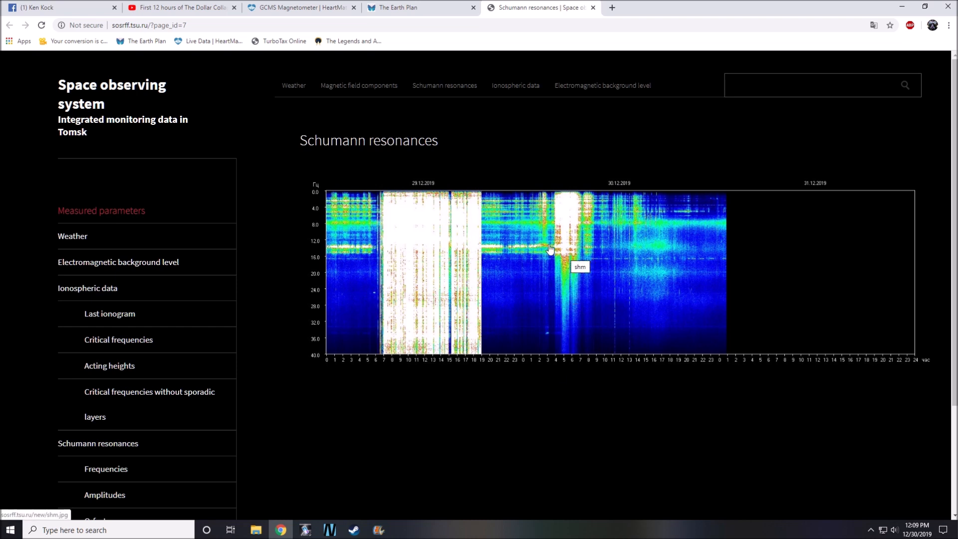
mouse_move(557, 247)
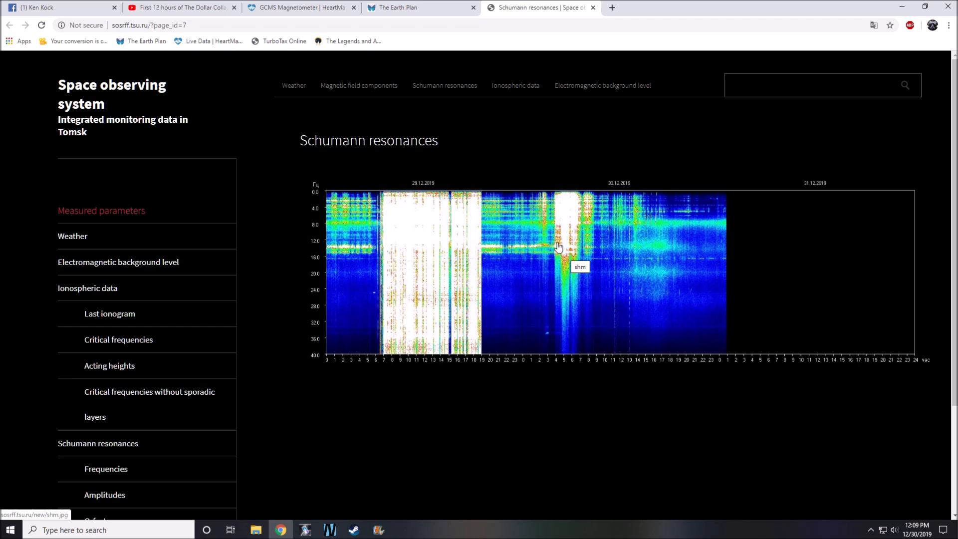
mouse_move(569, 243)
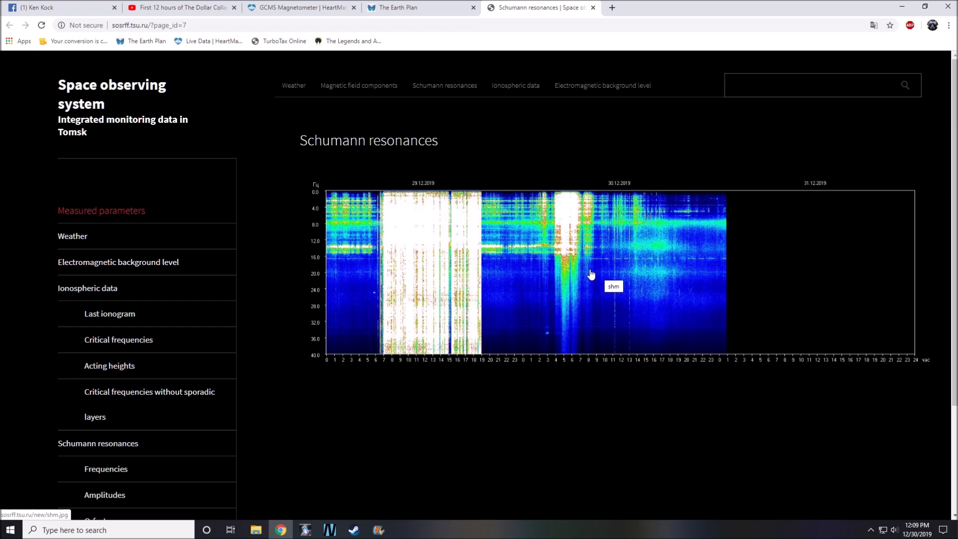
mouse_move(564, 309)
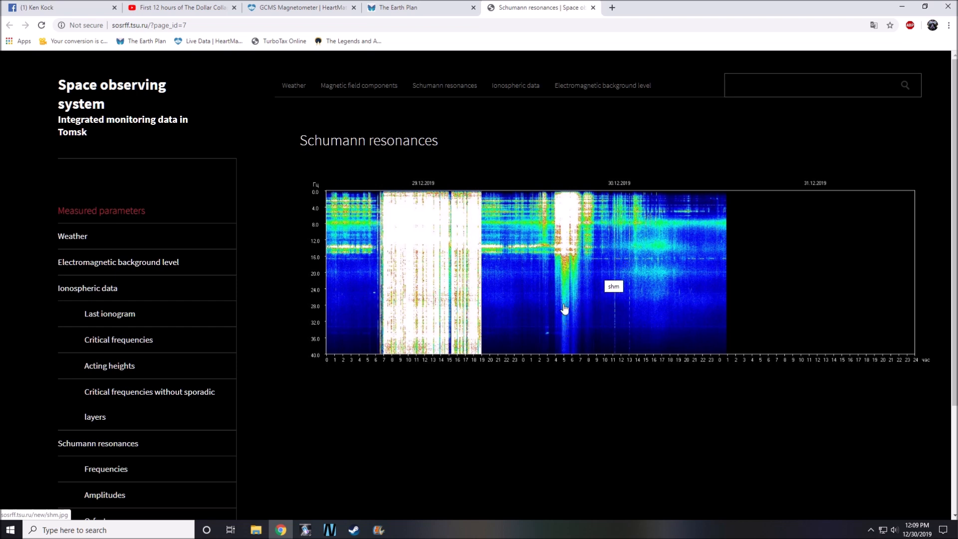
mouse_move(565, 307)
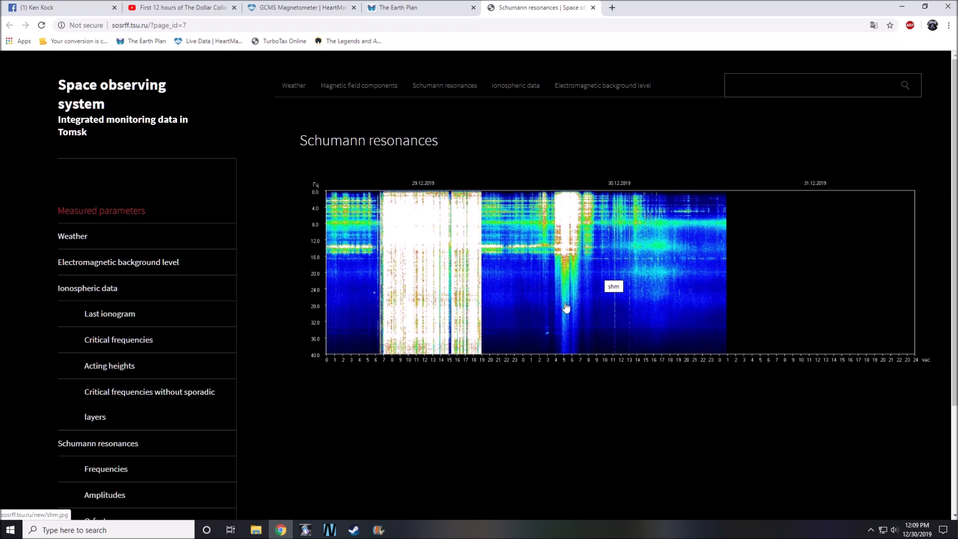
mouse_move(567, 250)
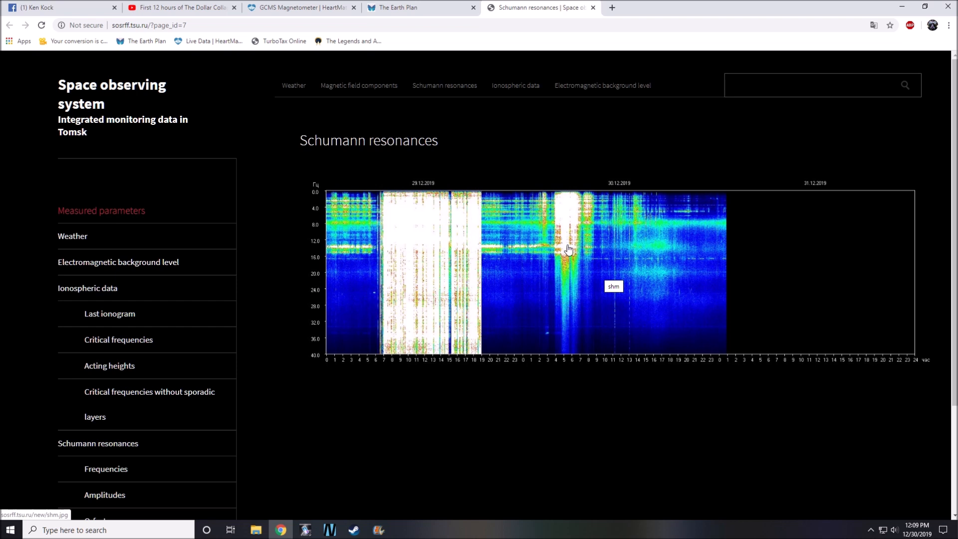
mouse_move(564, 333)
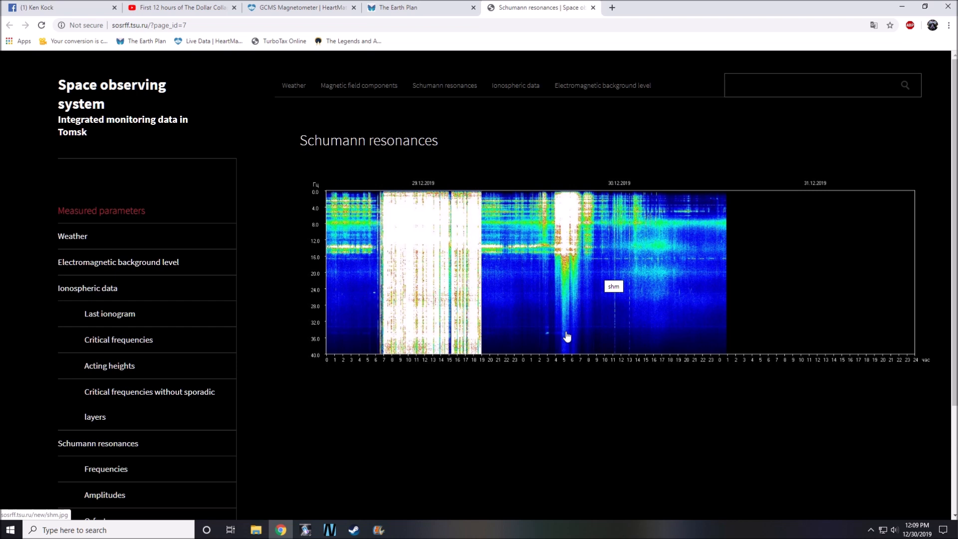
mouse_move(605, 269)
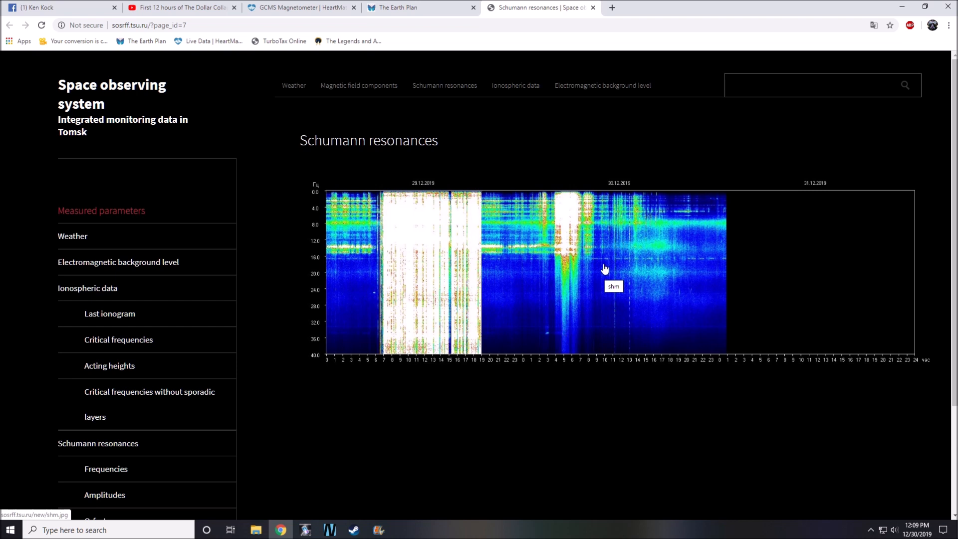
mouse_move(823, 297)
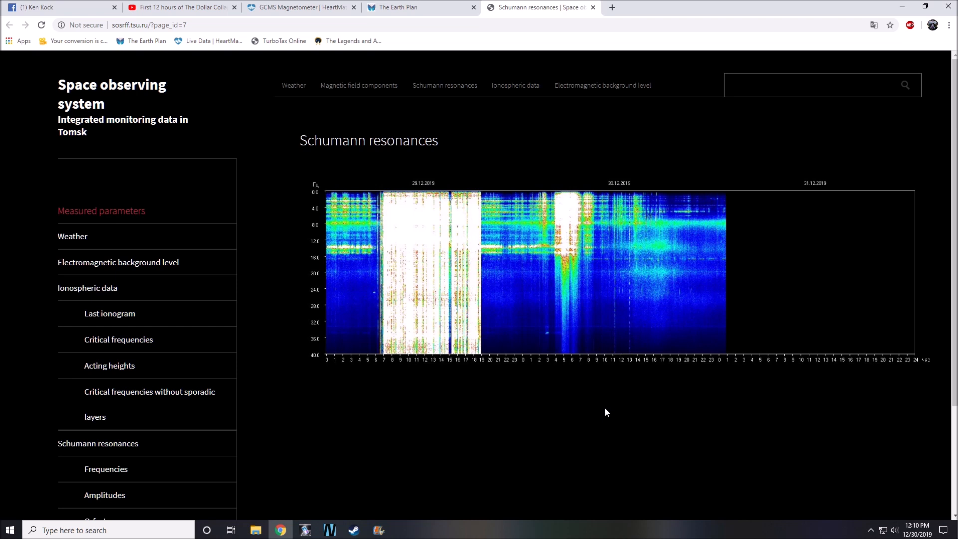
mouse_move(600, 408)
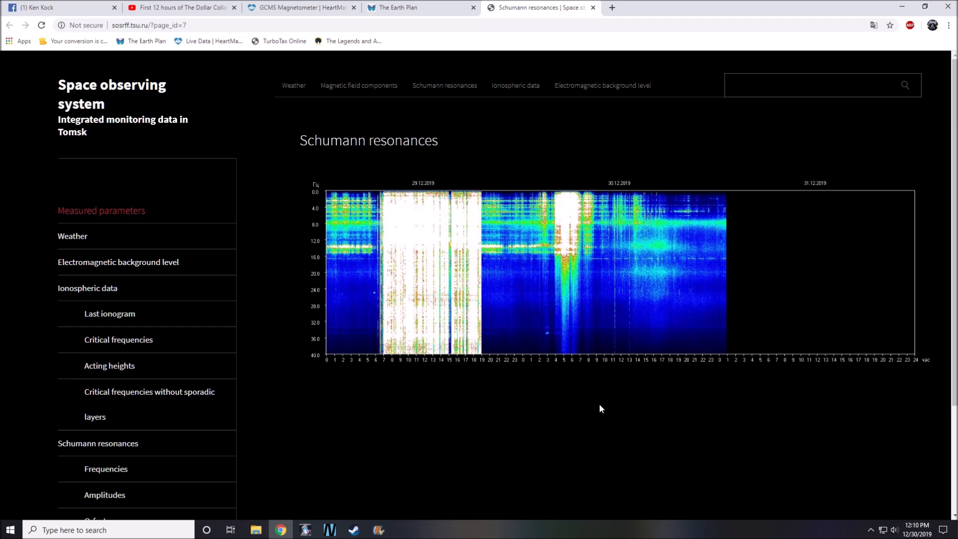
mouse_move(601, 416)
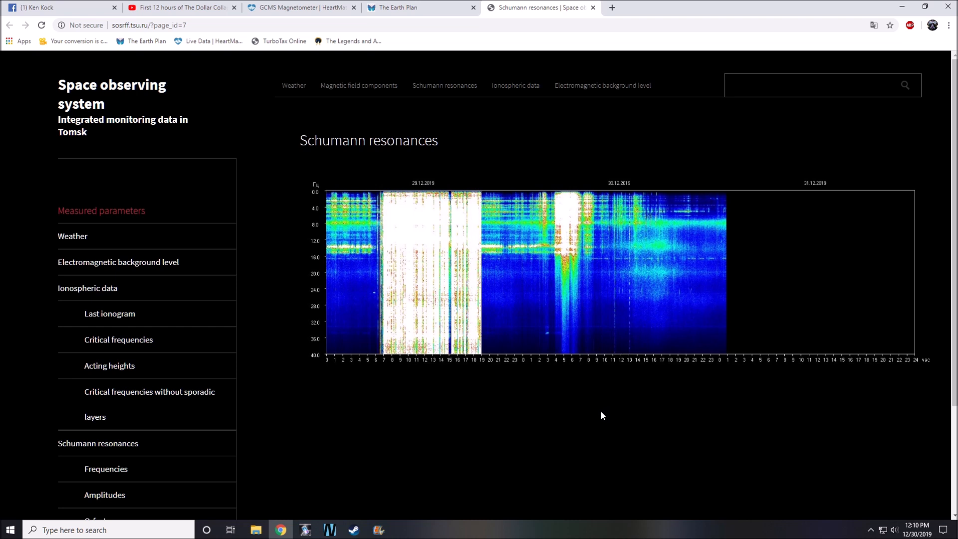
mouse_move(598, 413)
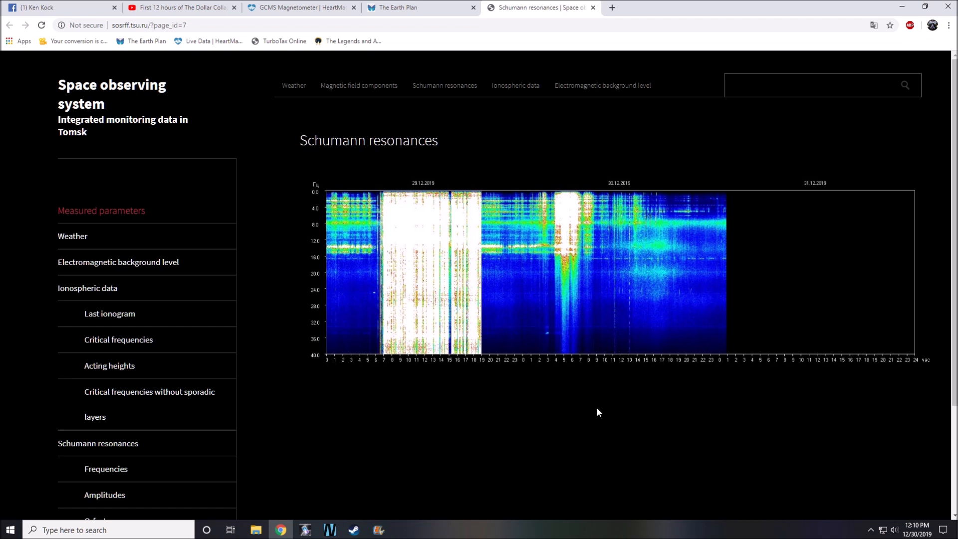
mouse_move(599, 409)
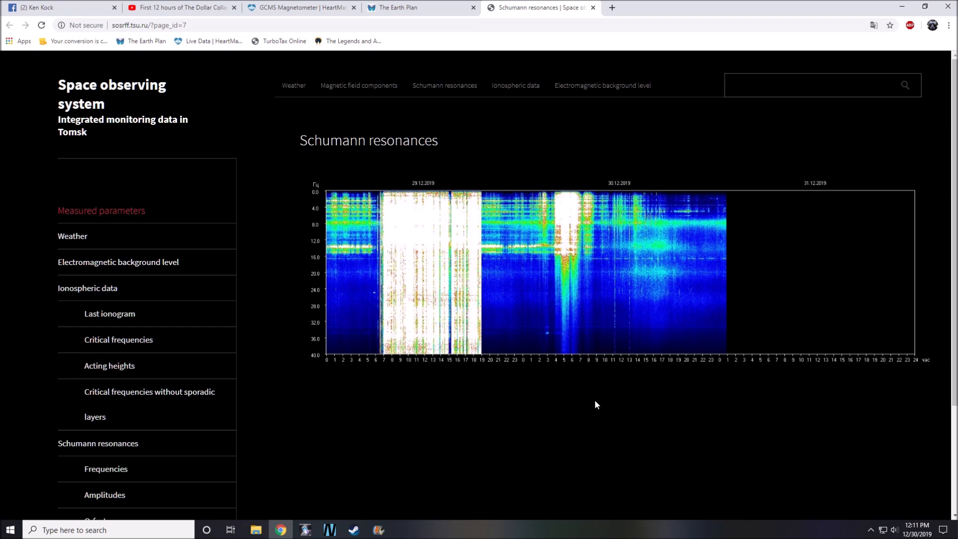
mouse_move(596, 414)
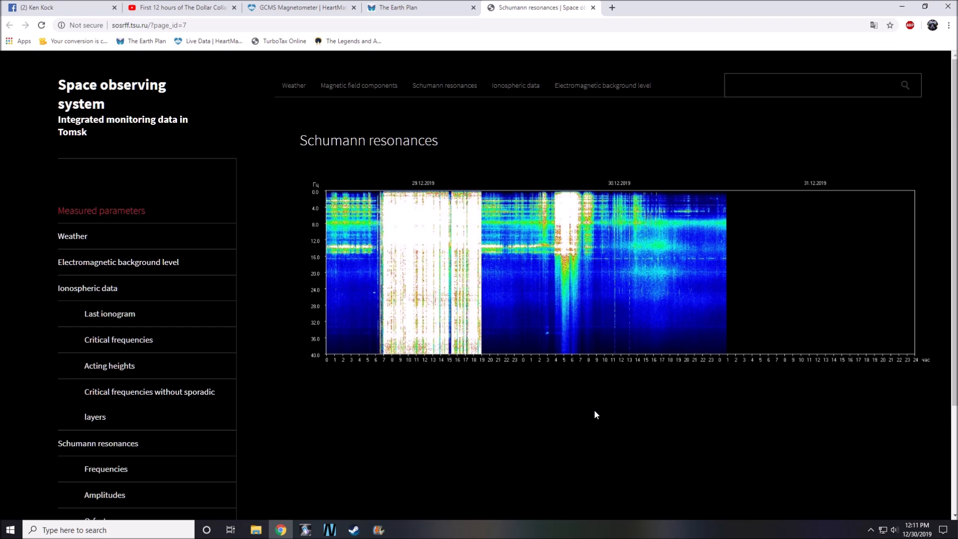
mouse_move(596, 410)
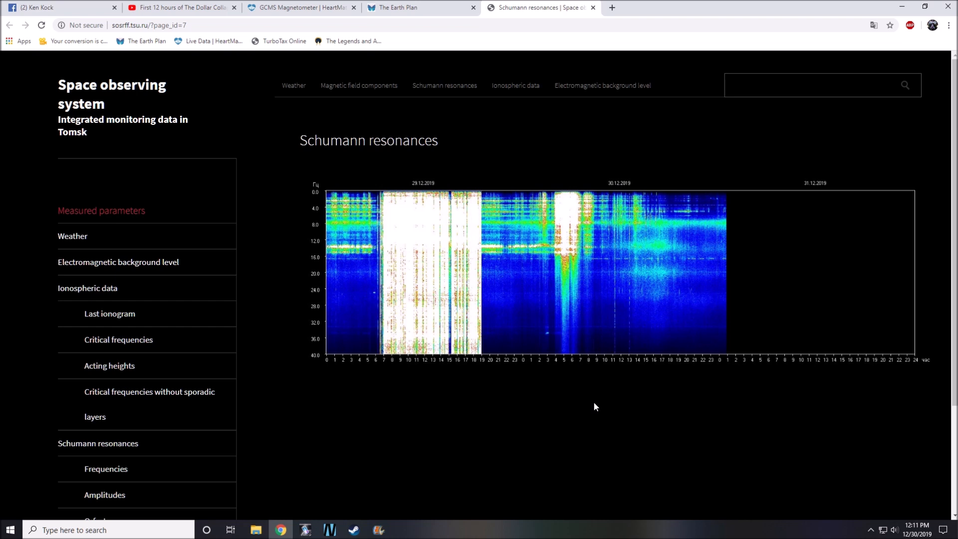
mouse_move(598, 405)
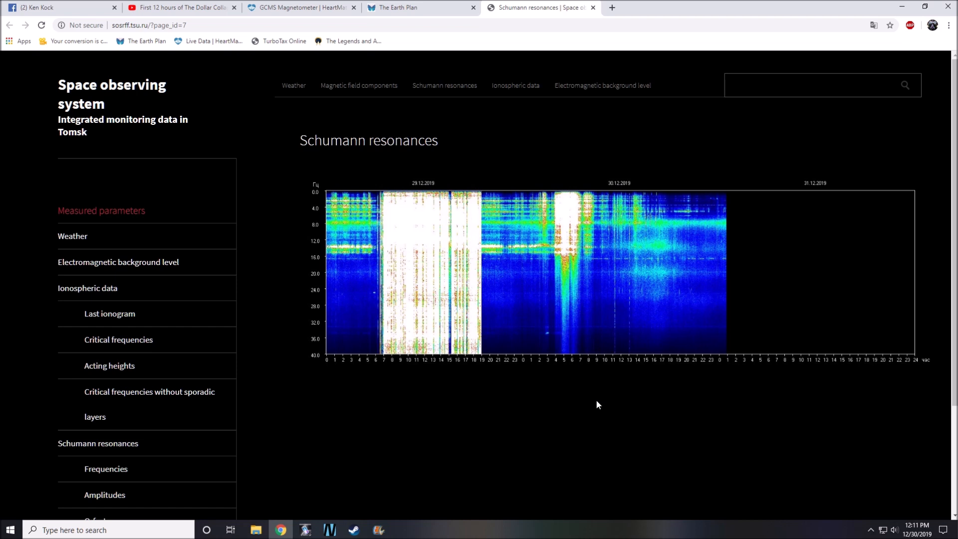
mouse_move(631, 435)
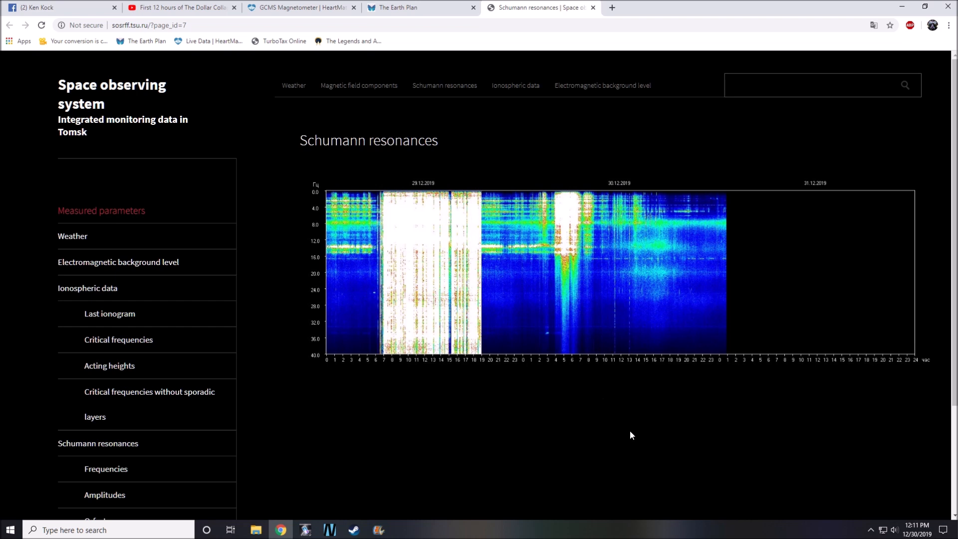
mouse_move(619, 433)
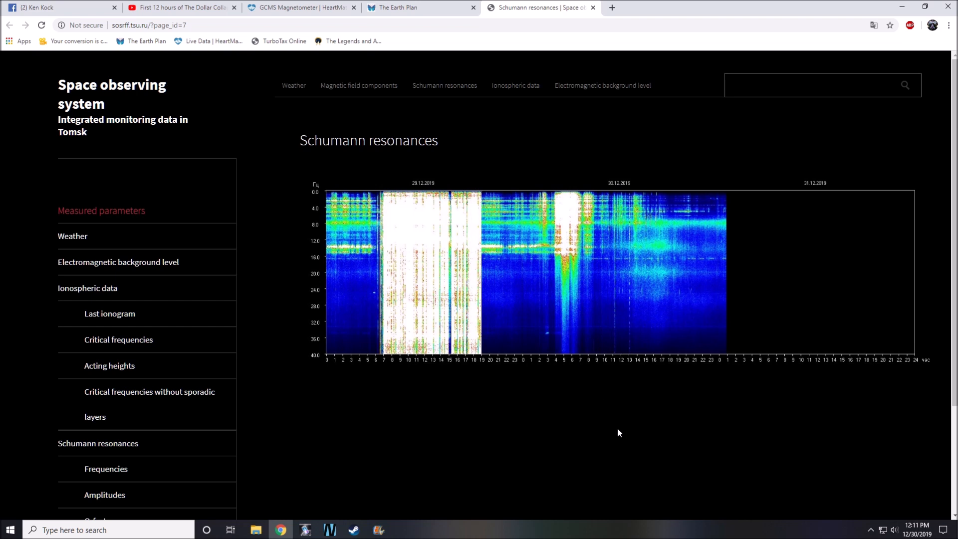
mouse_move(605, 424)
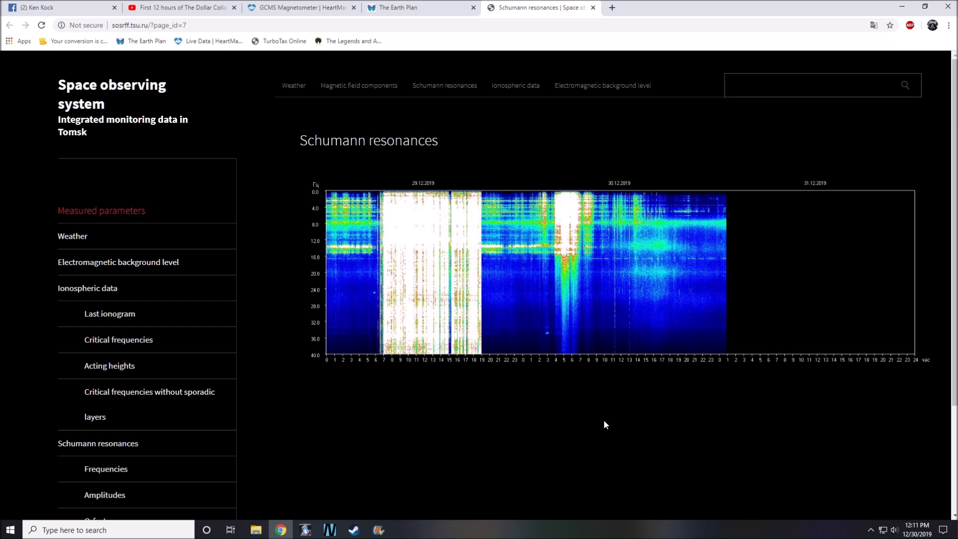
mouse_move(617, 423)
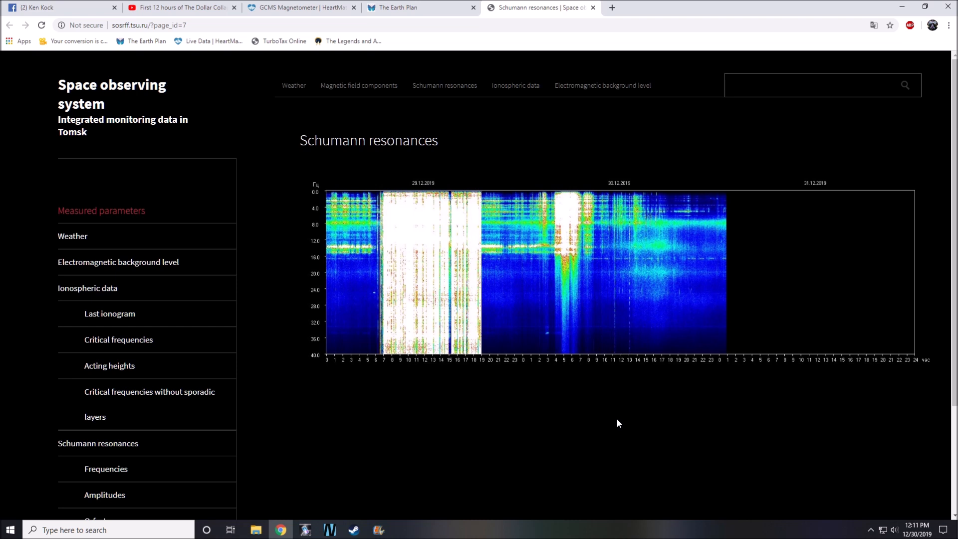
mouse_move(615, 420)
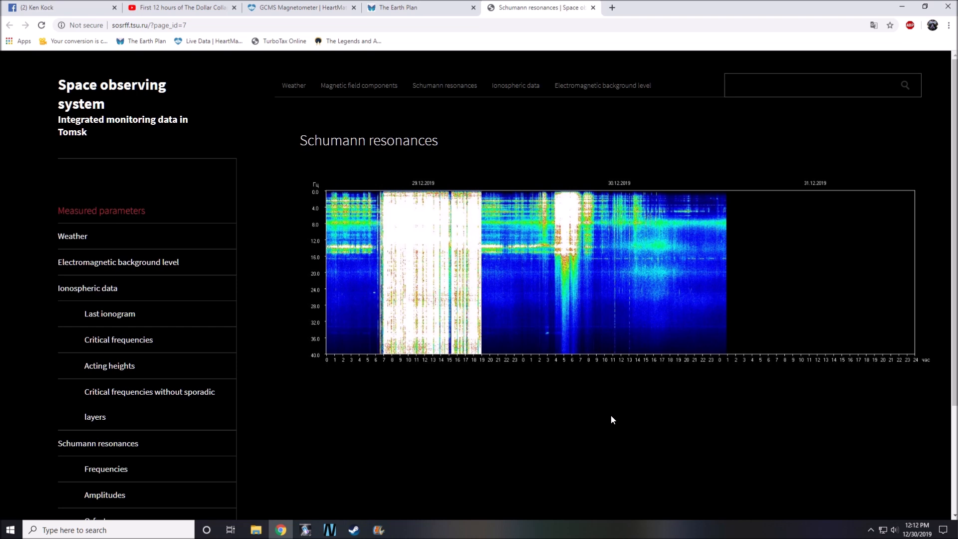
mouse_move(609, 421)
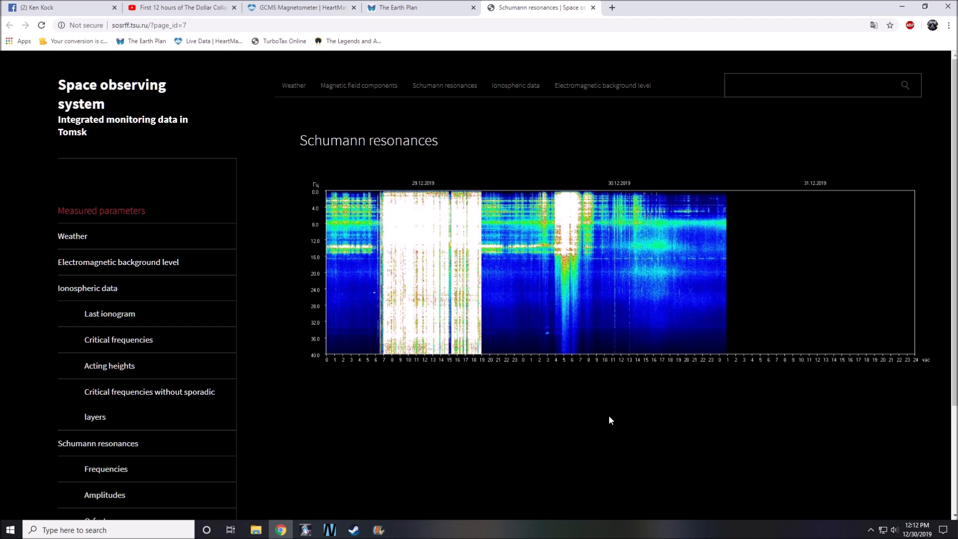
mouse_move(609, 418)
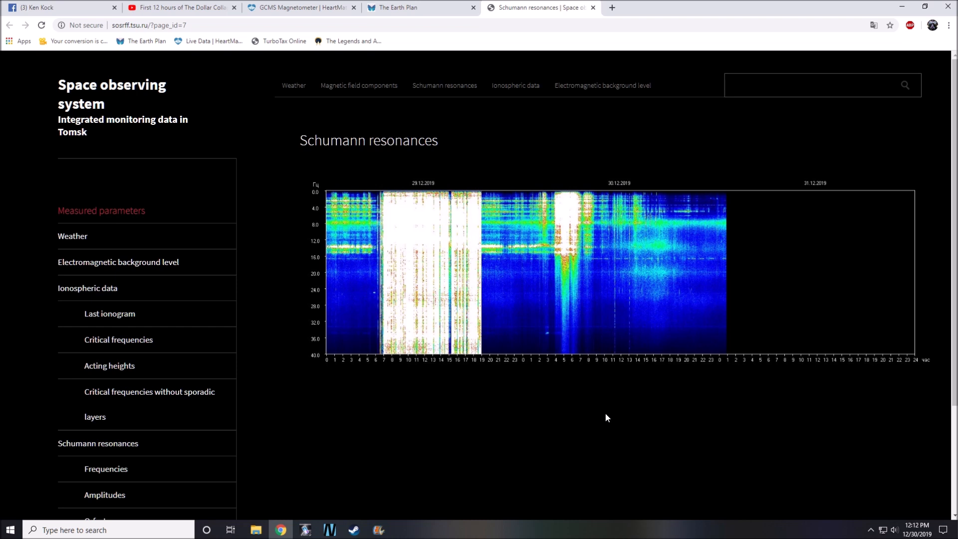
mouse_move(618, 413)
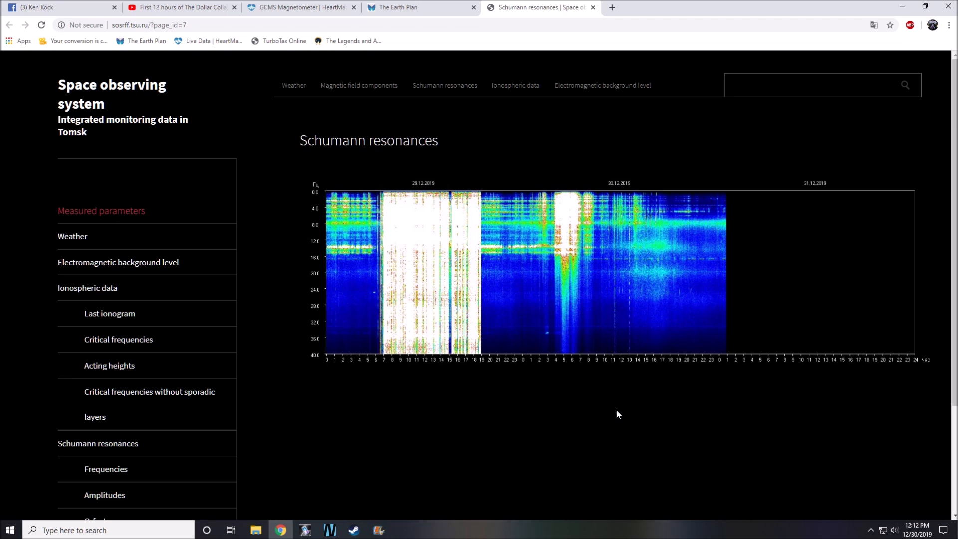
mouse_move(615, 413)
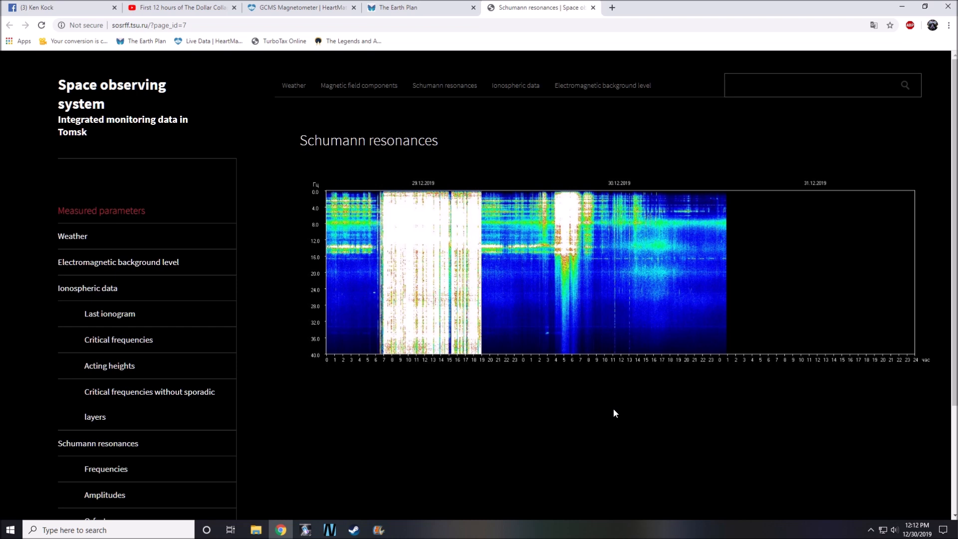
mouse_move(613, 413)
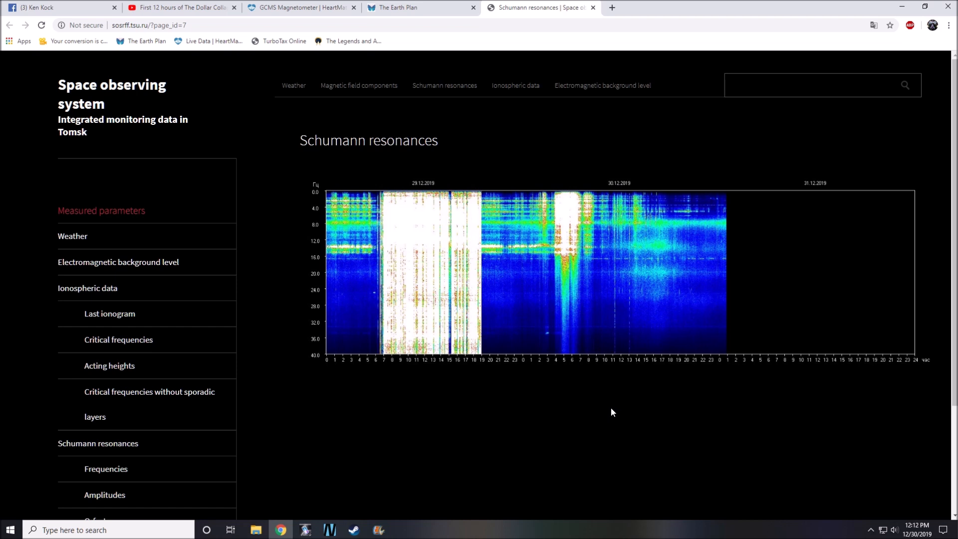